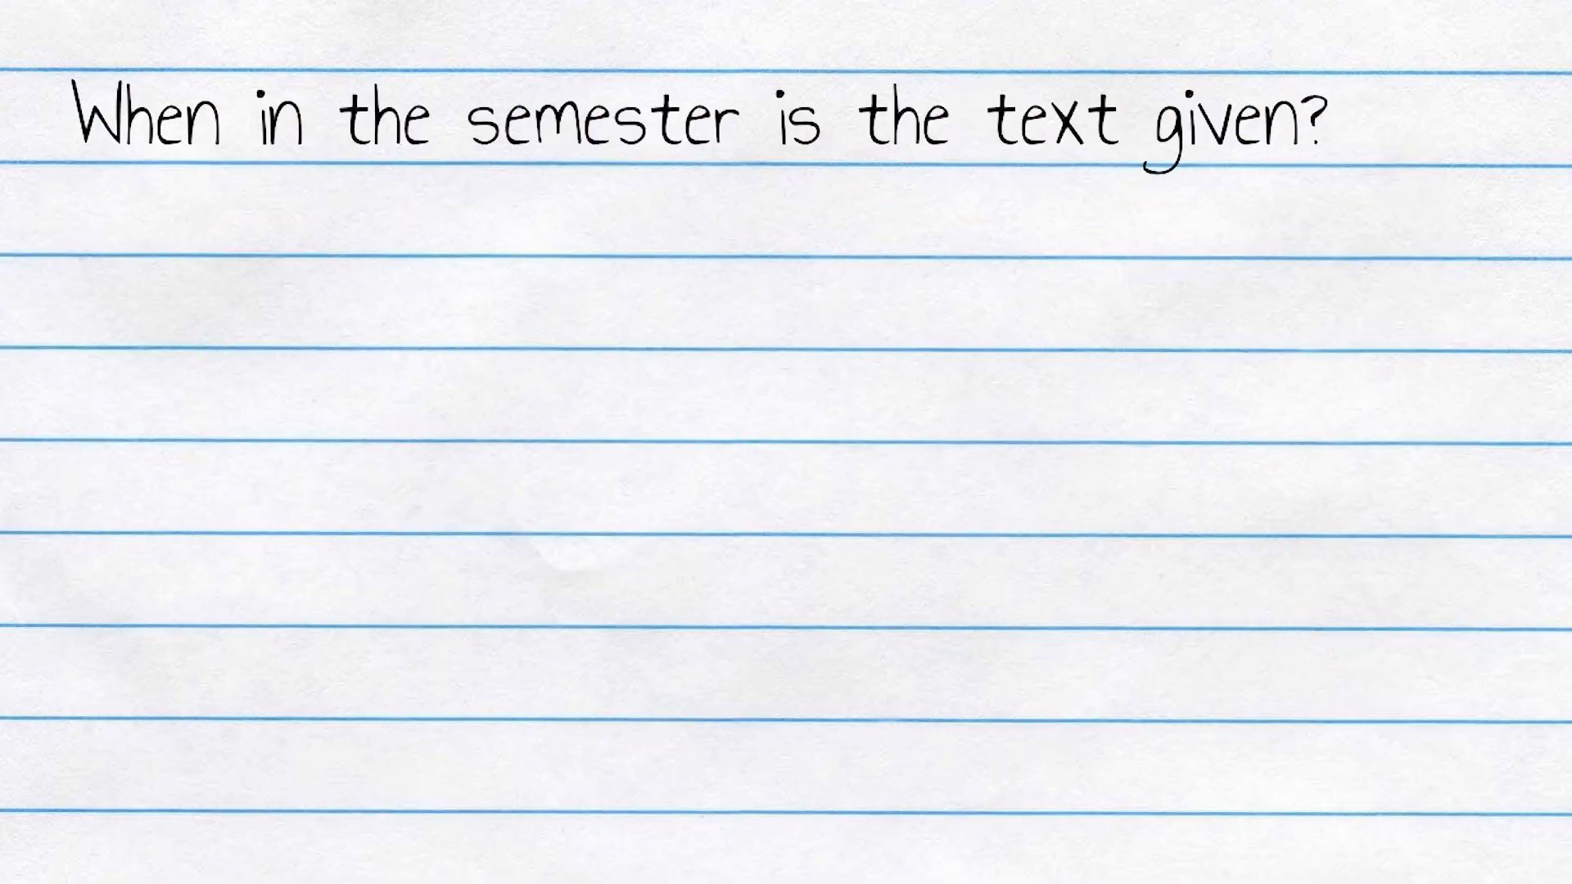
{"action": "type", "text": "-> Why was it set then?"}
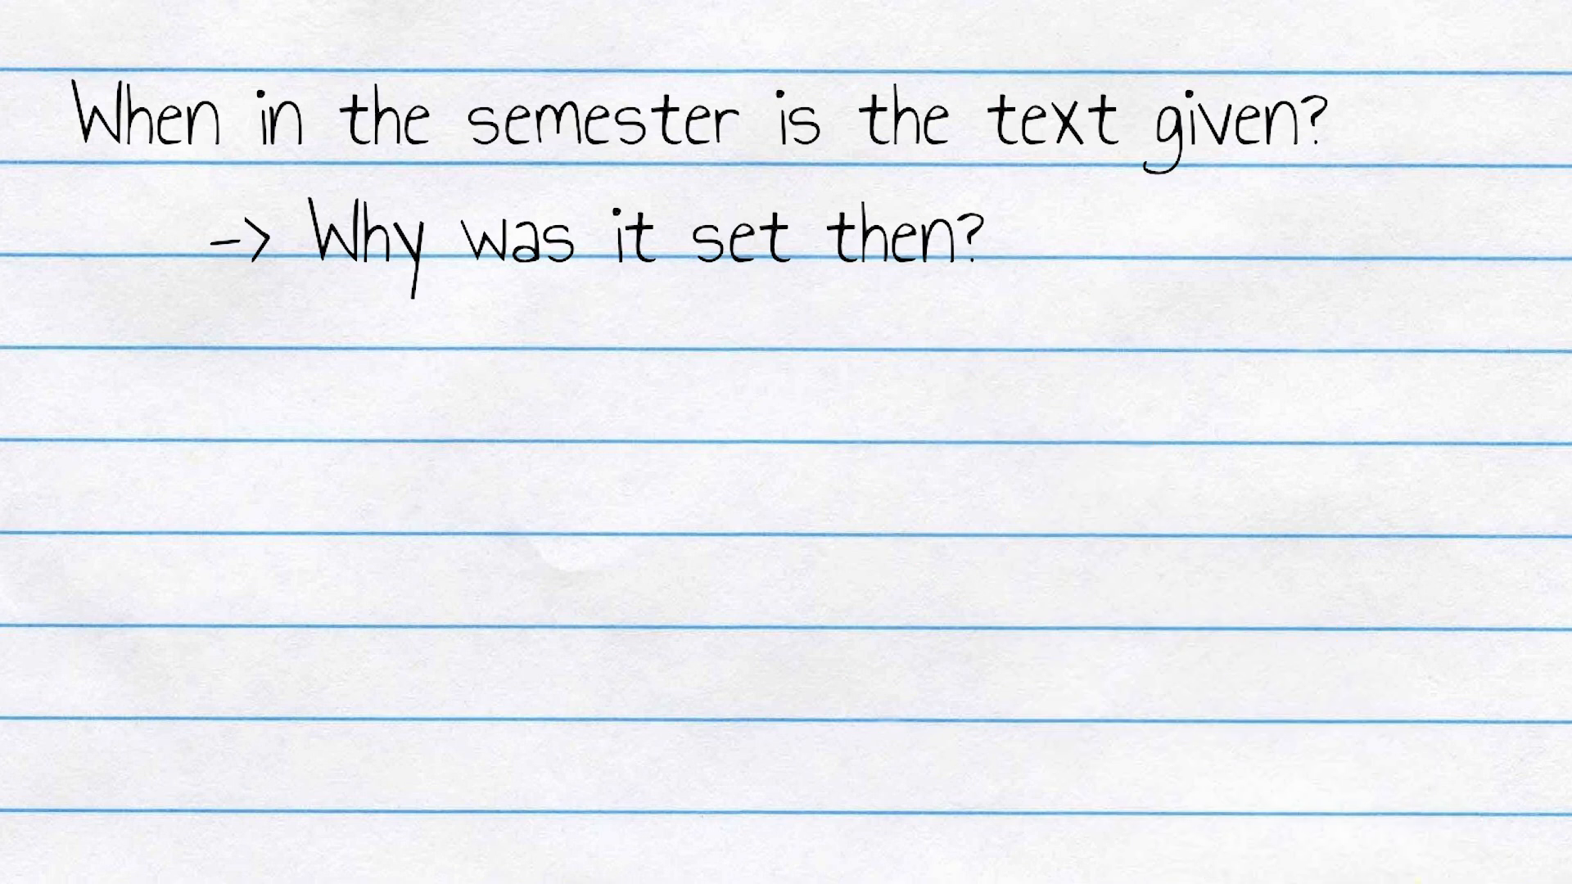
{"action": "type", "text": "-> How does it connect to the course?"}
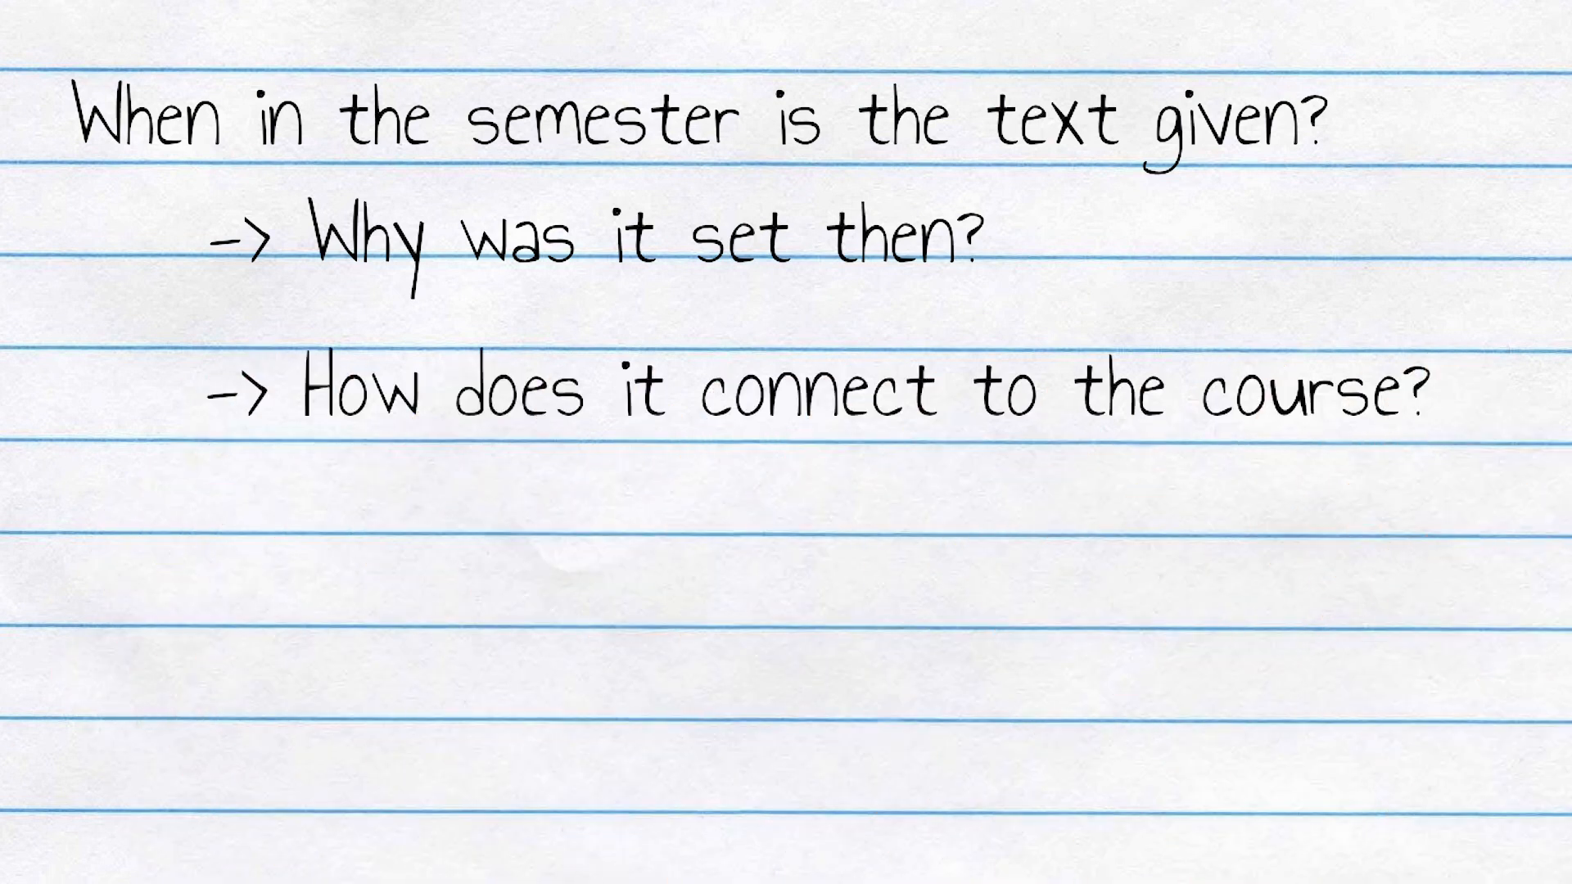
{"action": "type", "text": "-> How does it compare to other texts?"}
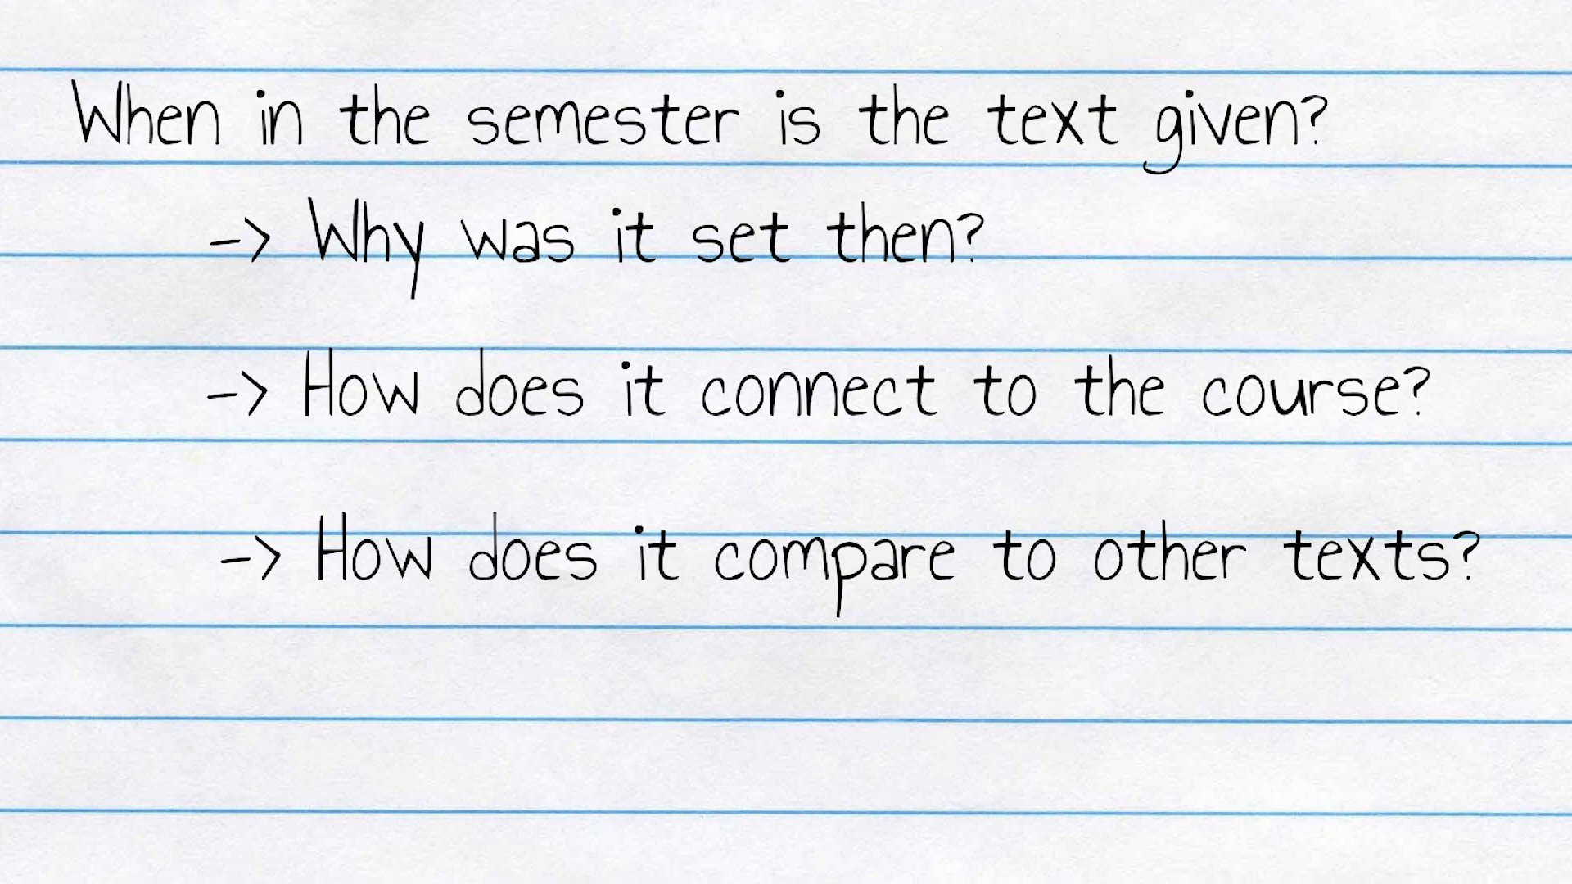
{"action": "type", "text": "How has your thinking been changed?"}
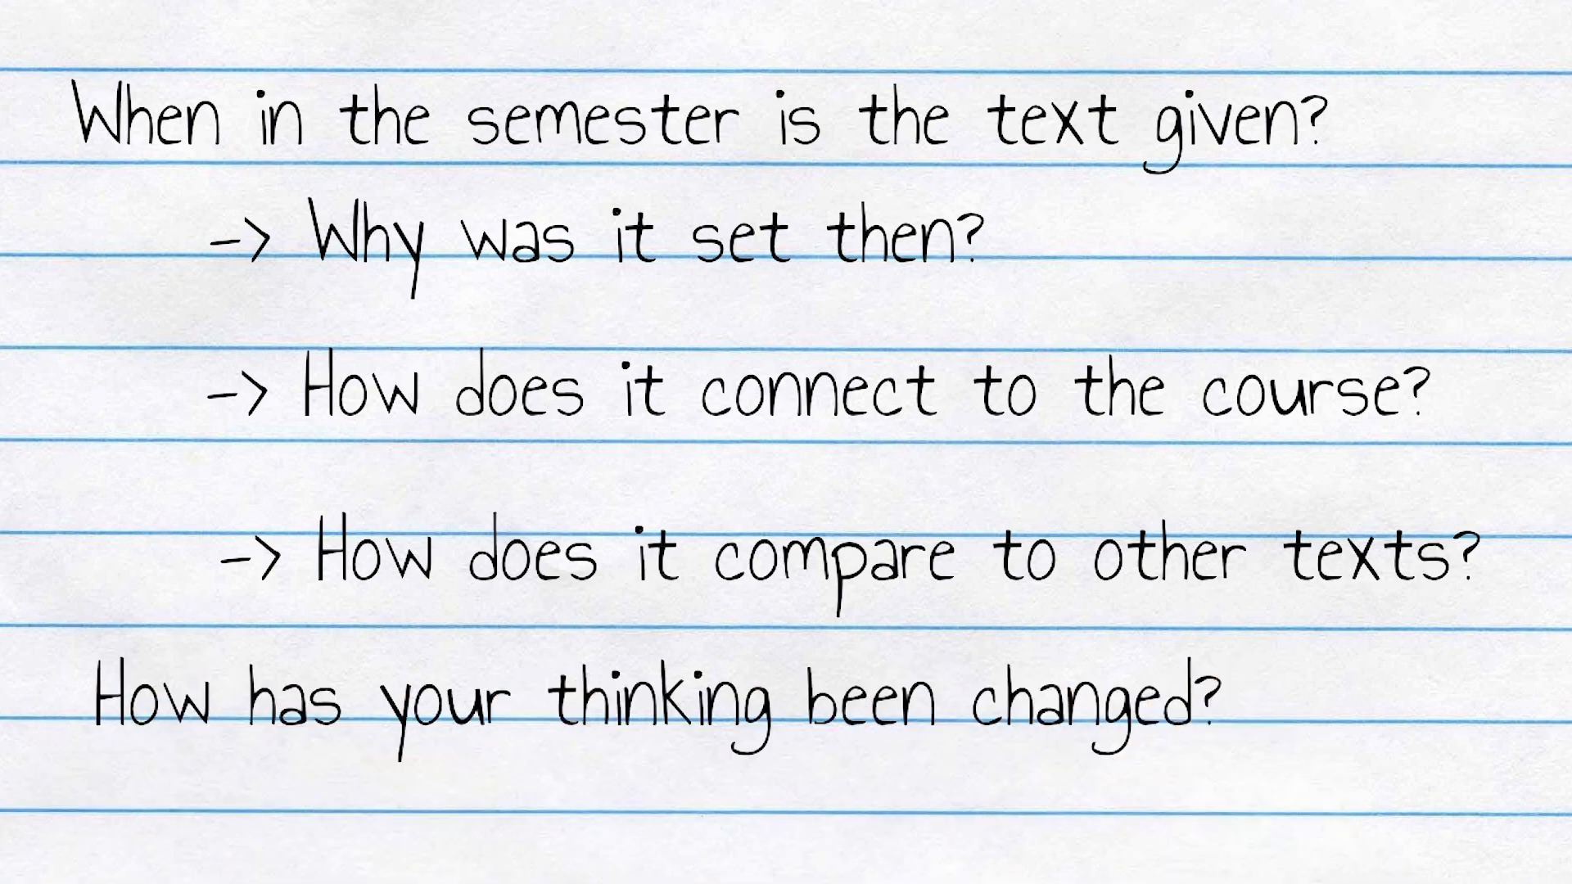